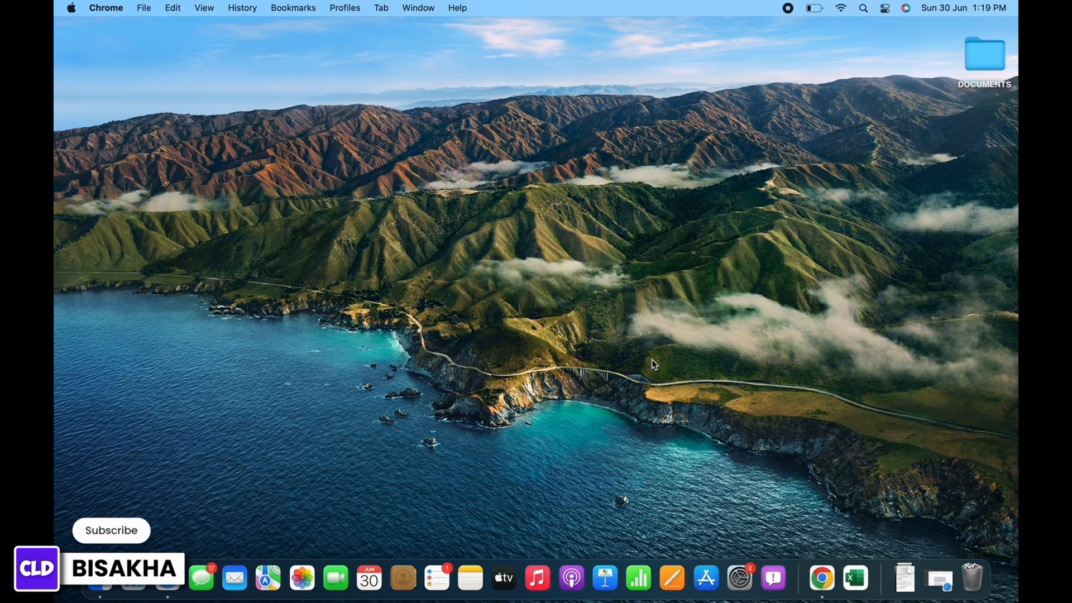
pyautogui.click(110, 529)
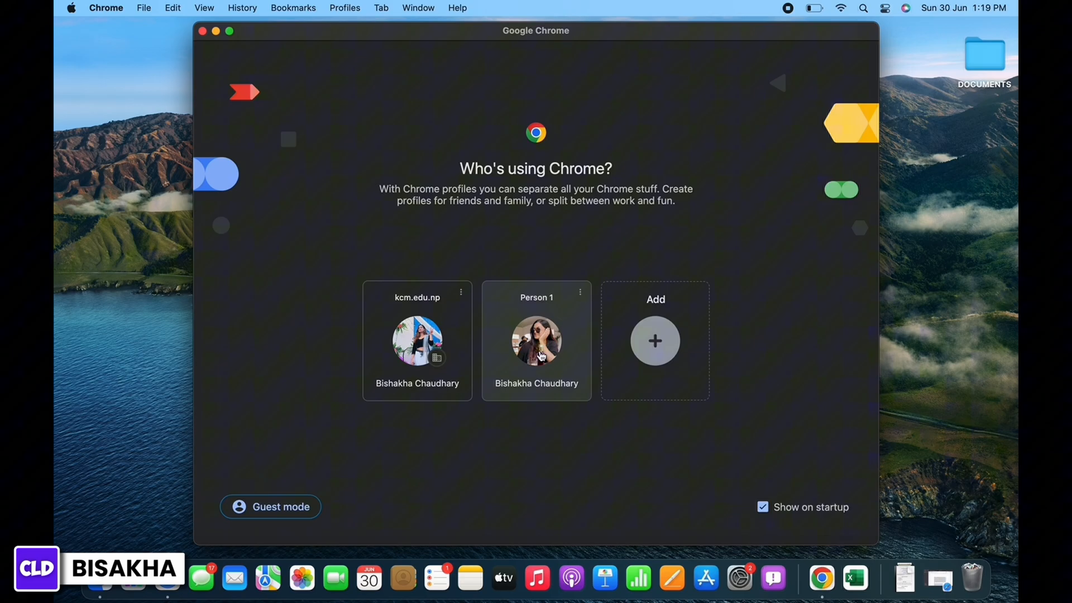
pyautogui.click(536, 340)
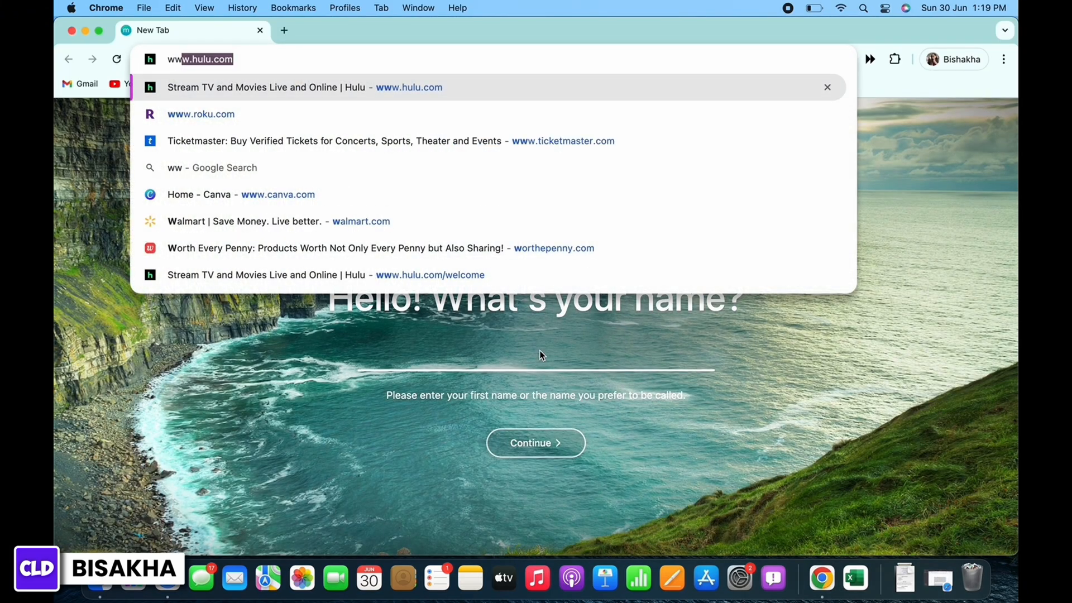
pyautogui.write('www.blooket.com')
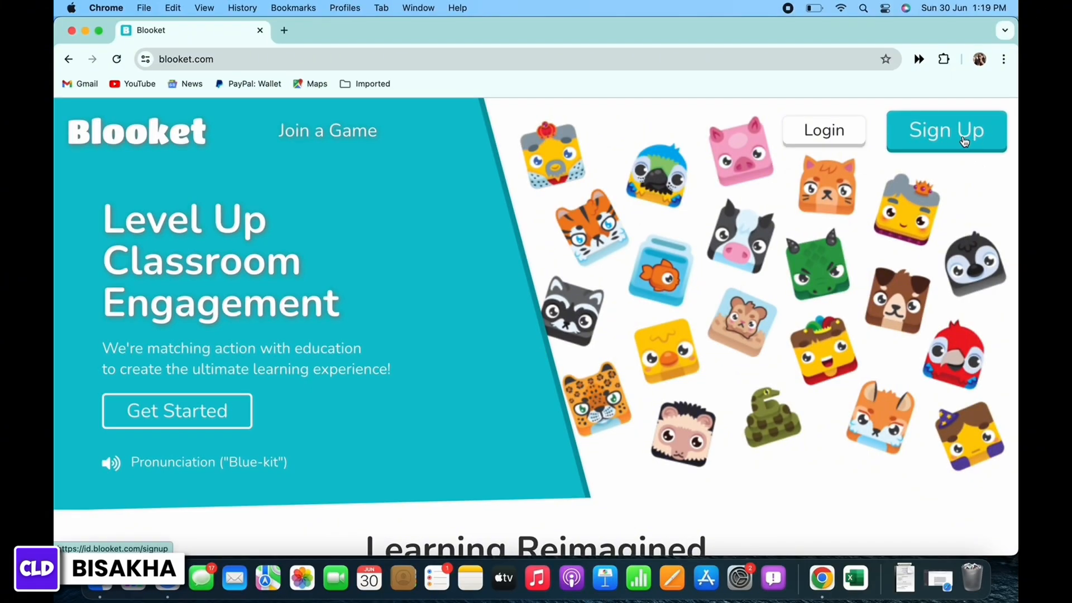
# Start signing up for a new Blooket account from the home page.
pyautogui.click(945, 131)
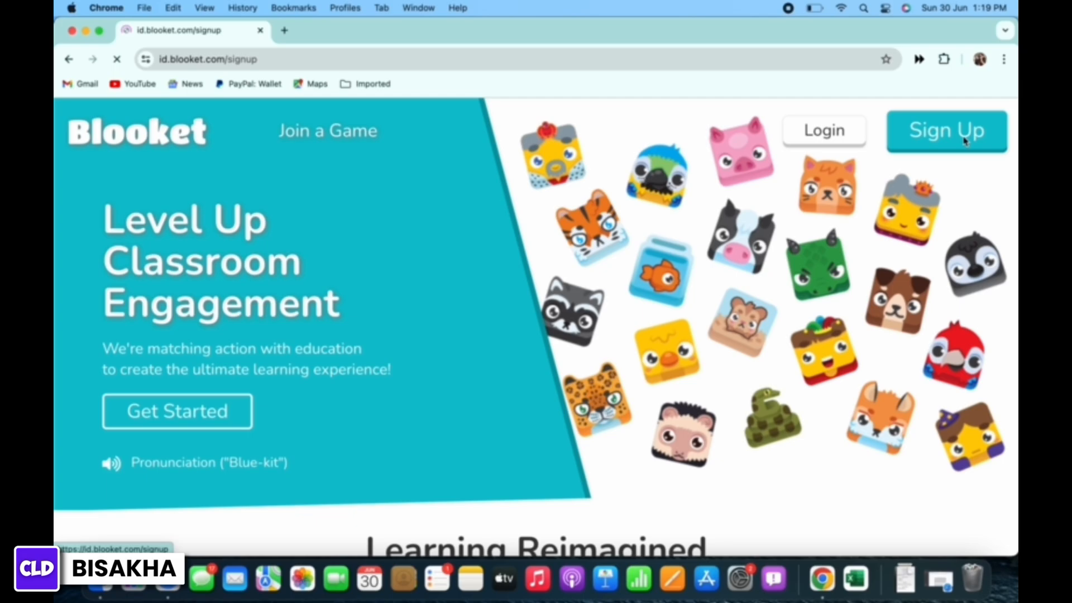
pyautogui.click(946, 130)
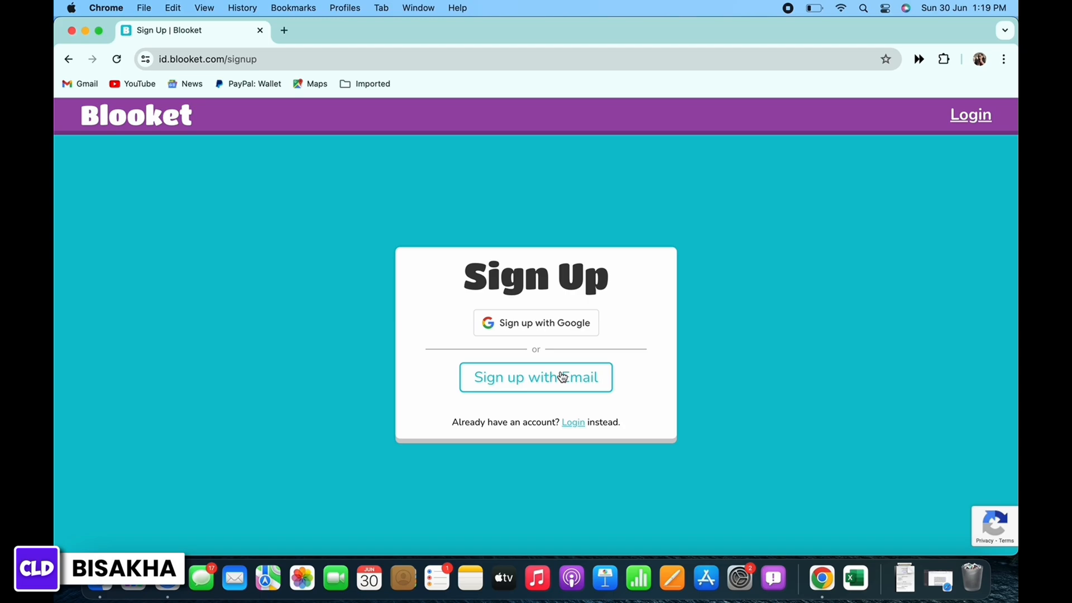
pyautogui.moveTo(560, 373)
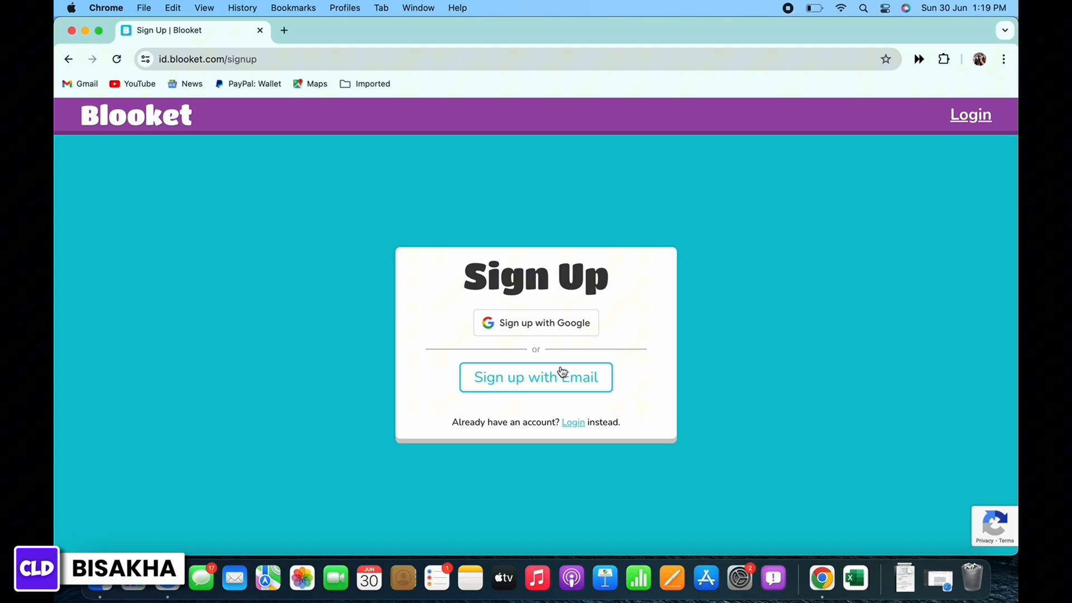
pyautogui.moveTo(558, 333)
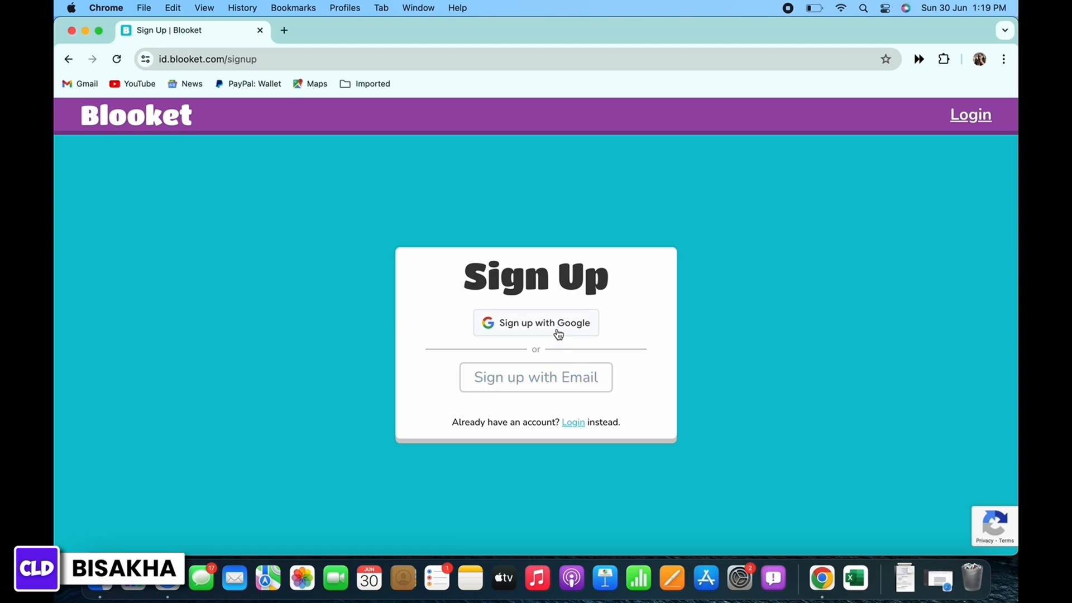
# Register with the email address starting 'bishakha202' and send the verification code.
pyautogui.click(534, 376)
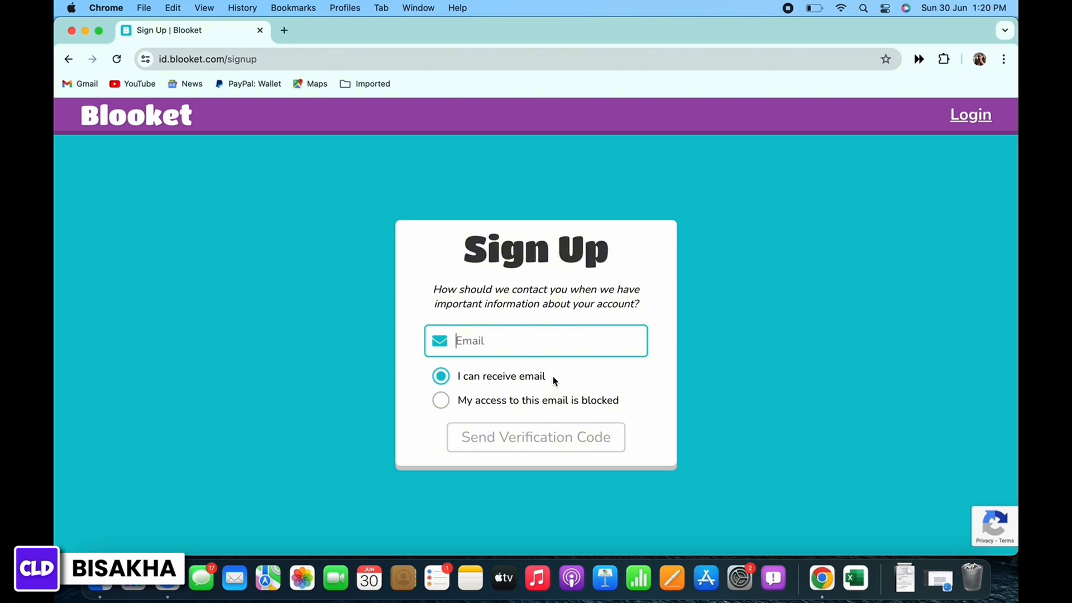
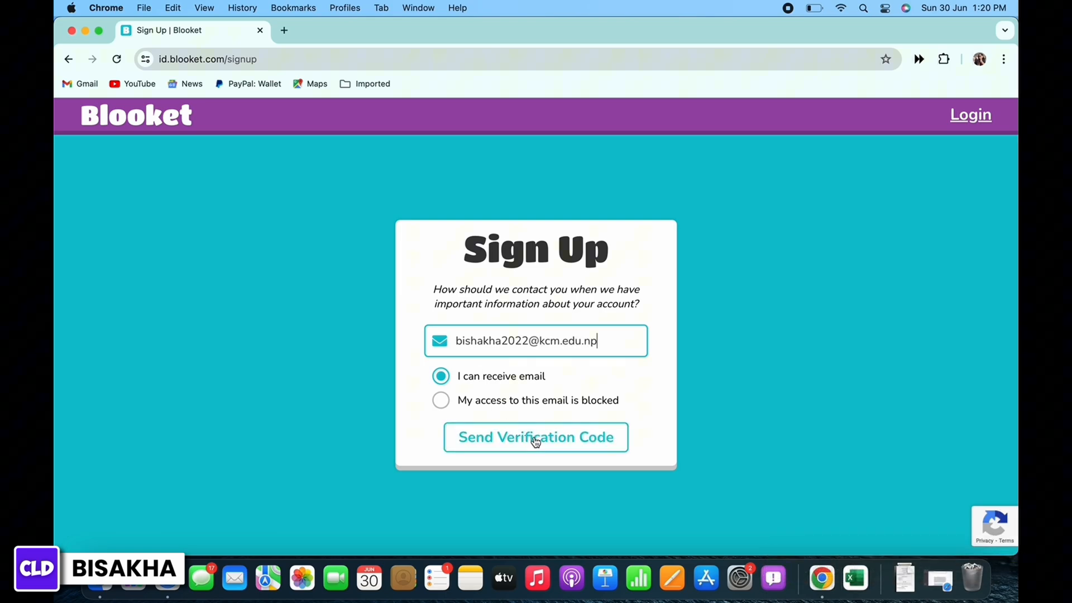
pyautogui.click(535, 436)
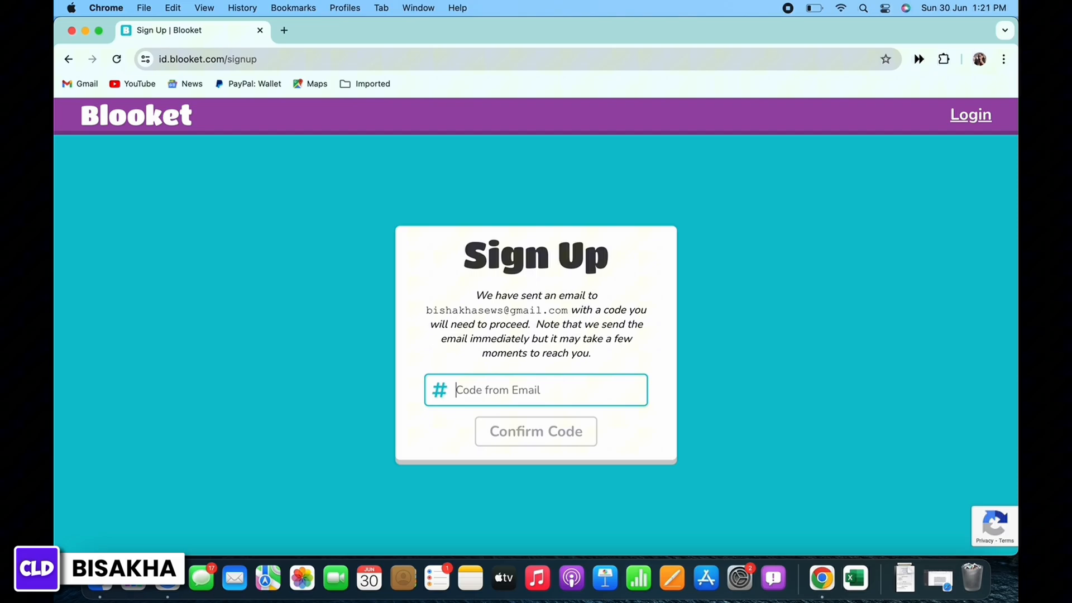
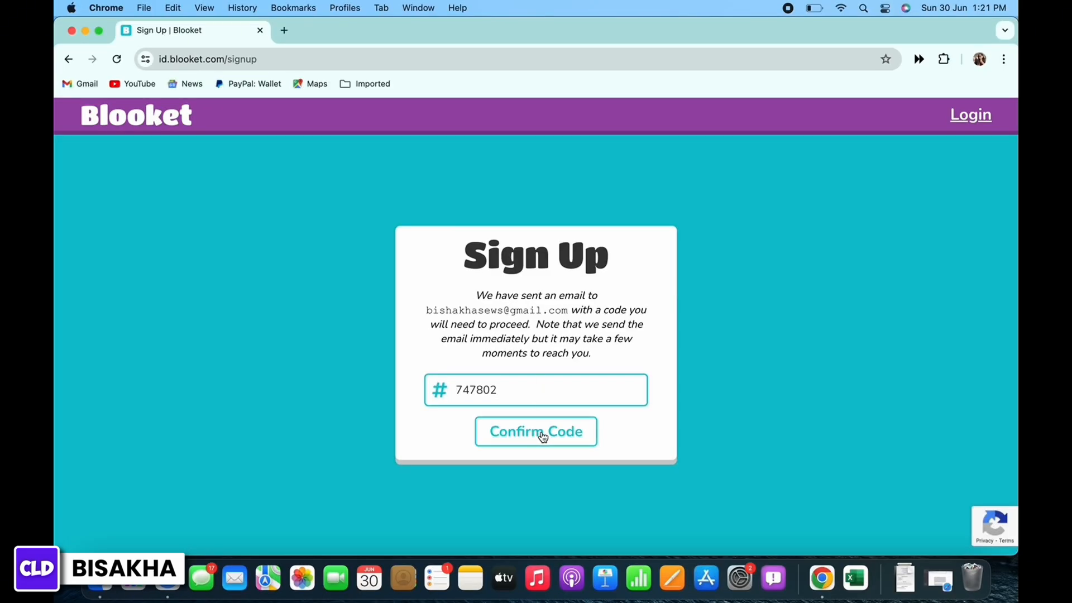
# Confirm the verification code and continue past the password step.
pyautogui.click(535, 431)
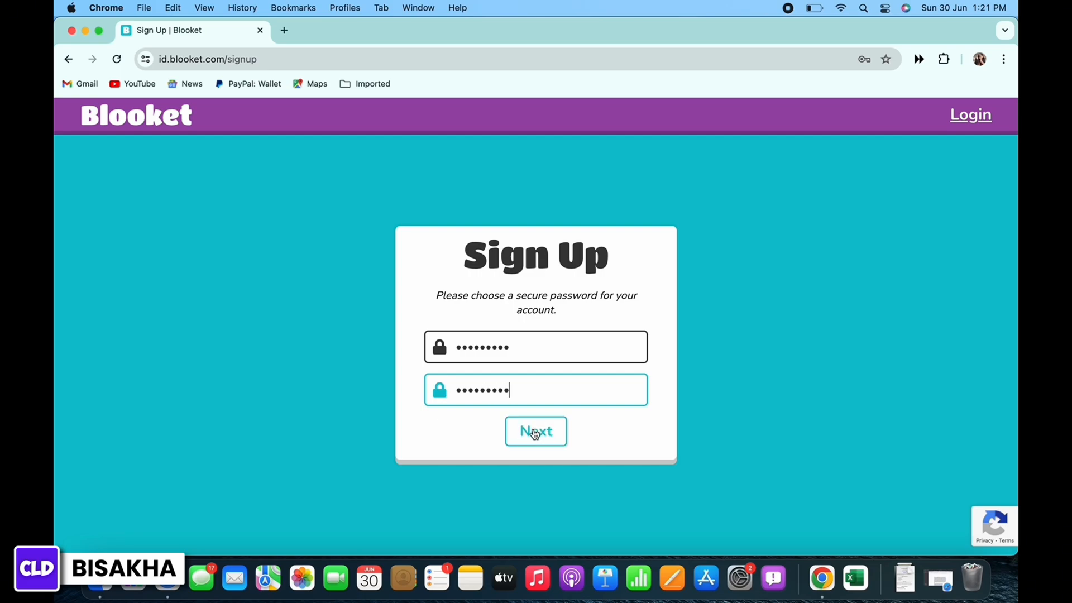
pyautogui.click(535, 431)
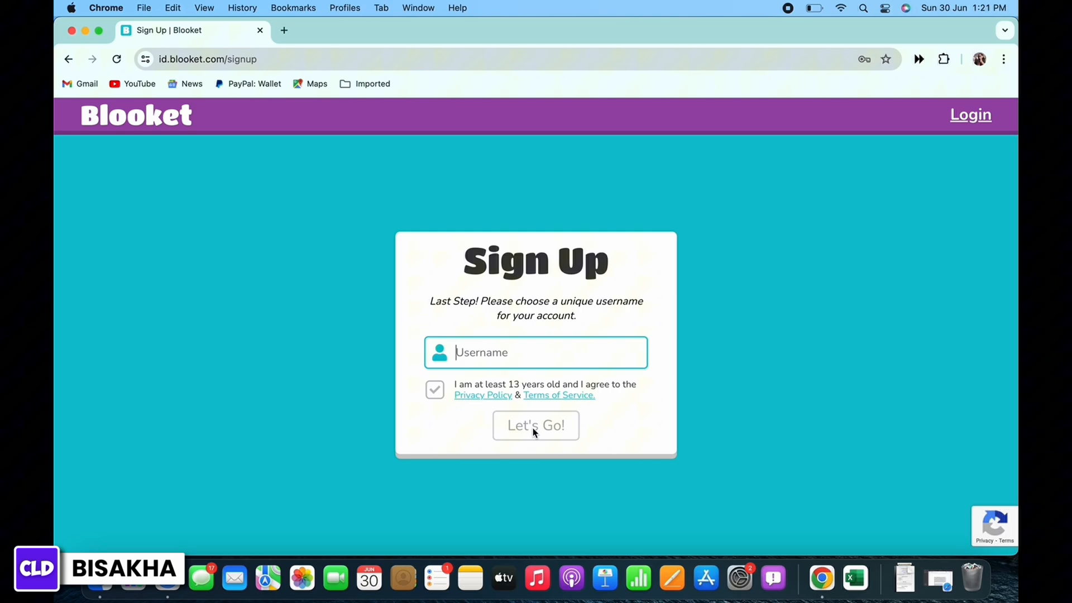
# Set the username bishakhasews, accept the agreement and reach the My Sets dashboard.
pyautogui.write('bishakhasew')
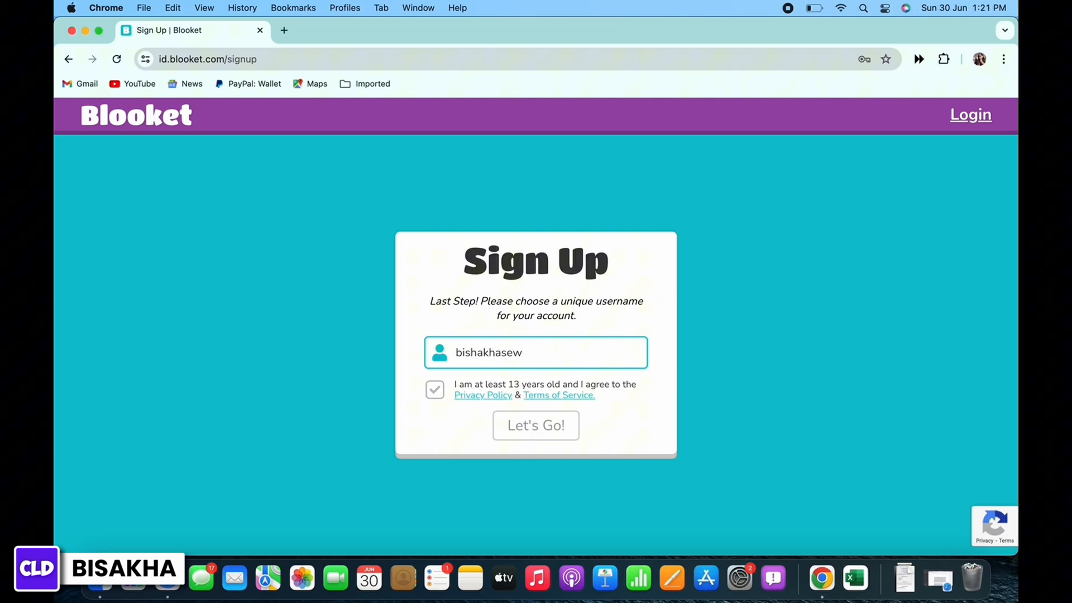
pyautogui.write('s')
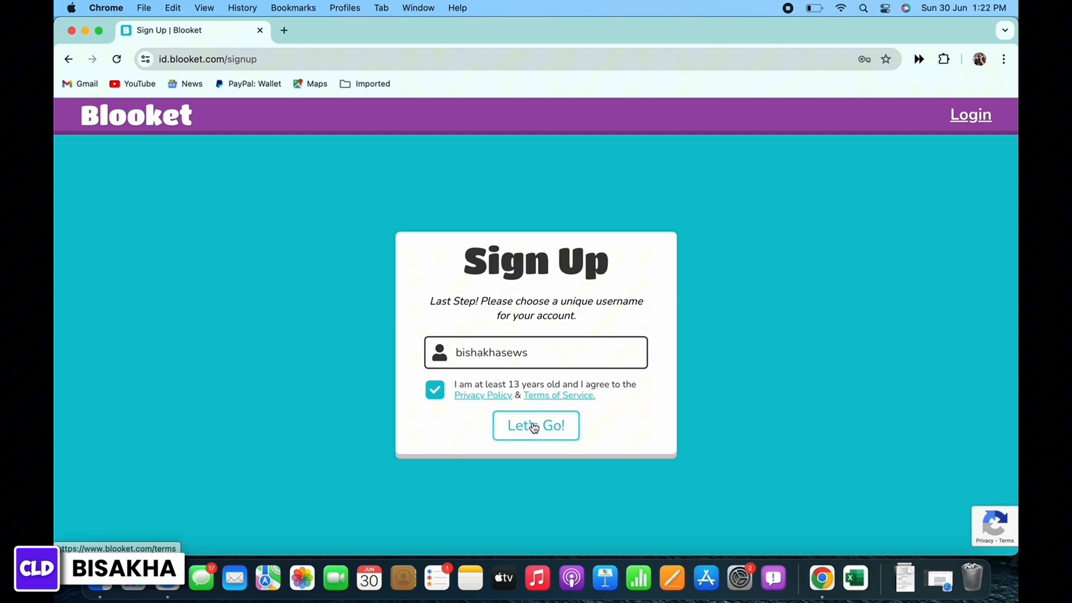
pyautogui.click(535, 425)
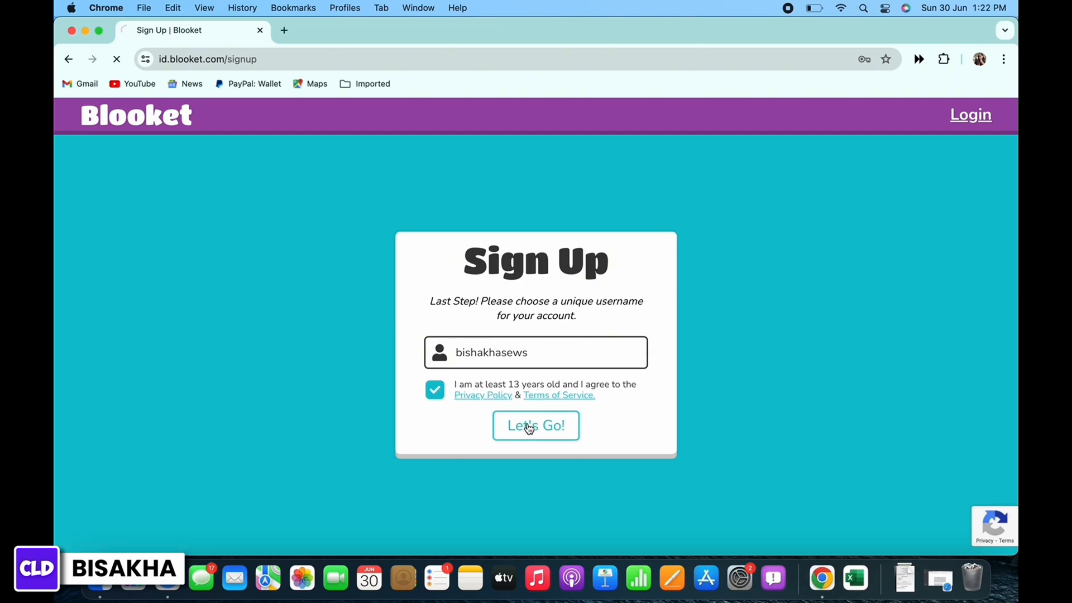
pyautogui.click(535, 424)
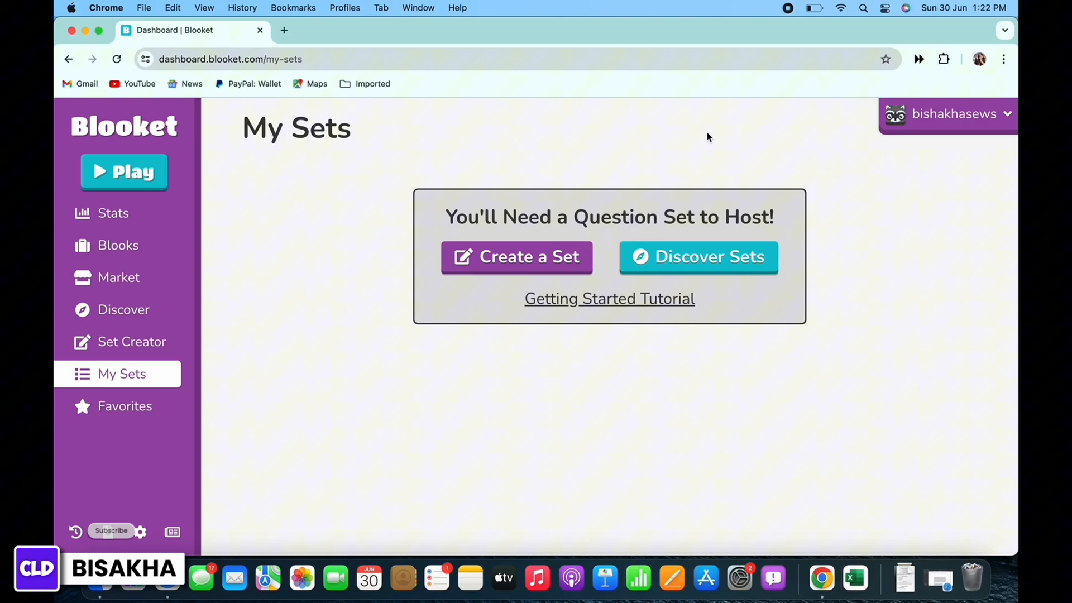